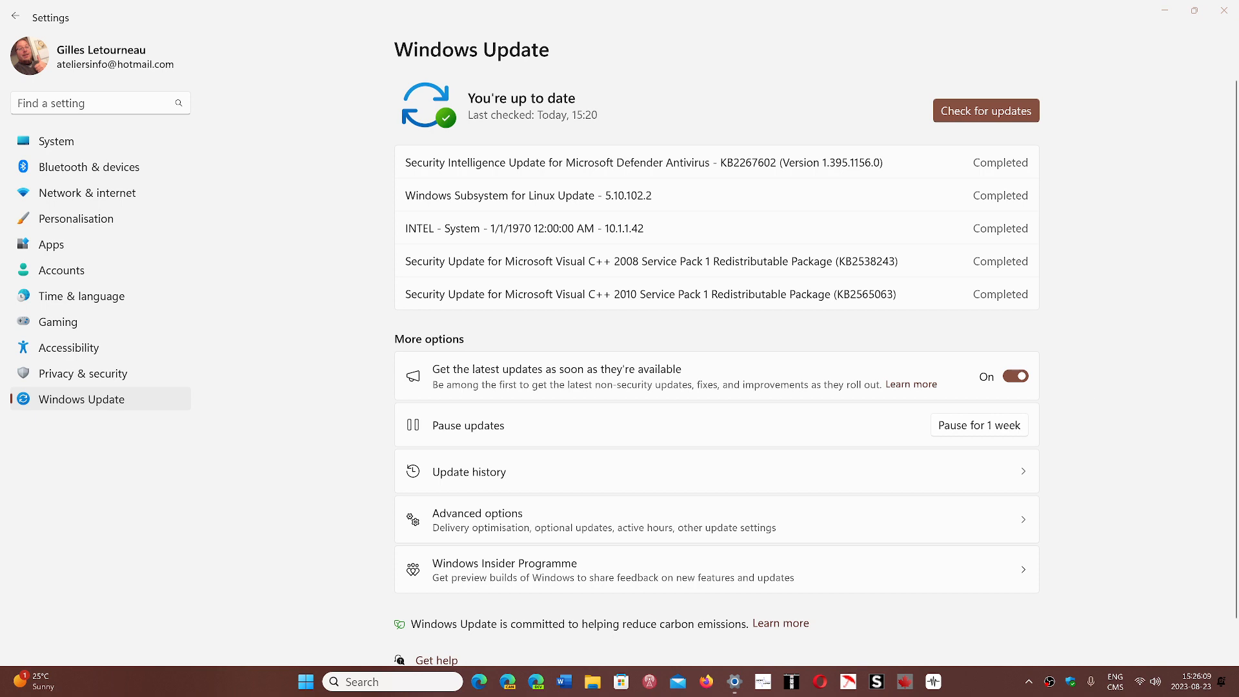
{"action": "mouse_move", "coordinate": [596, 312]}
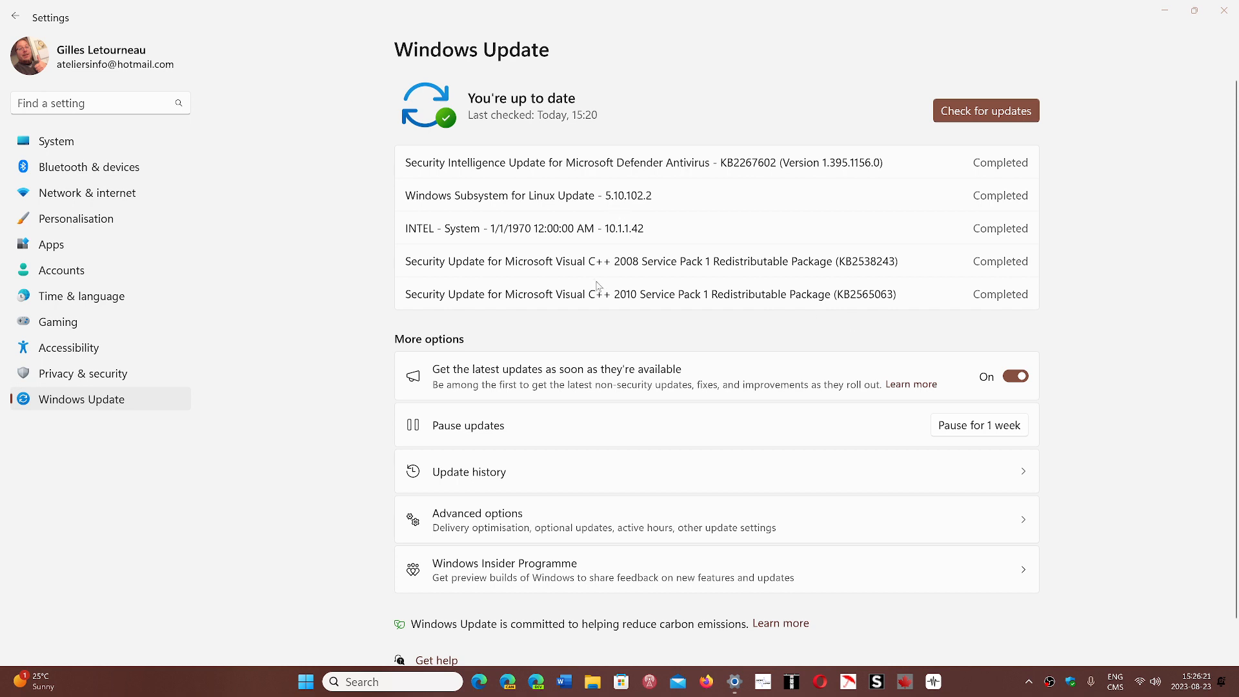
{"action": "mouse_move", "coordinate": [1071, 417]}
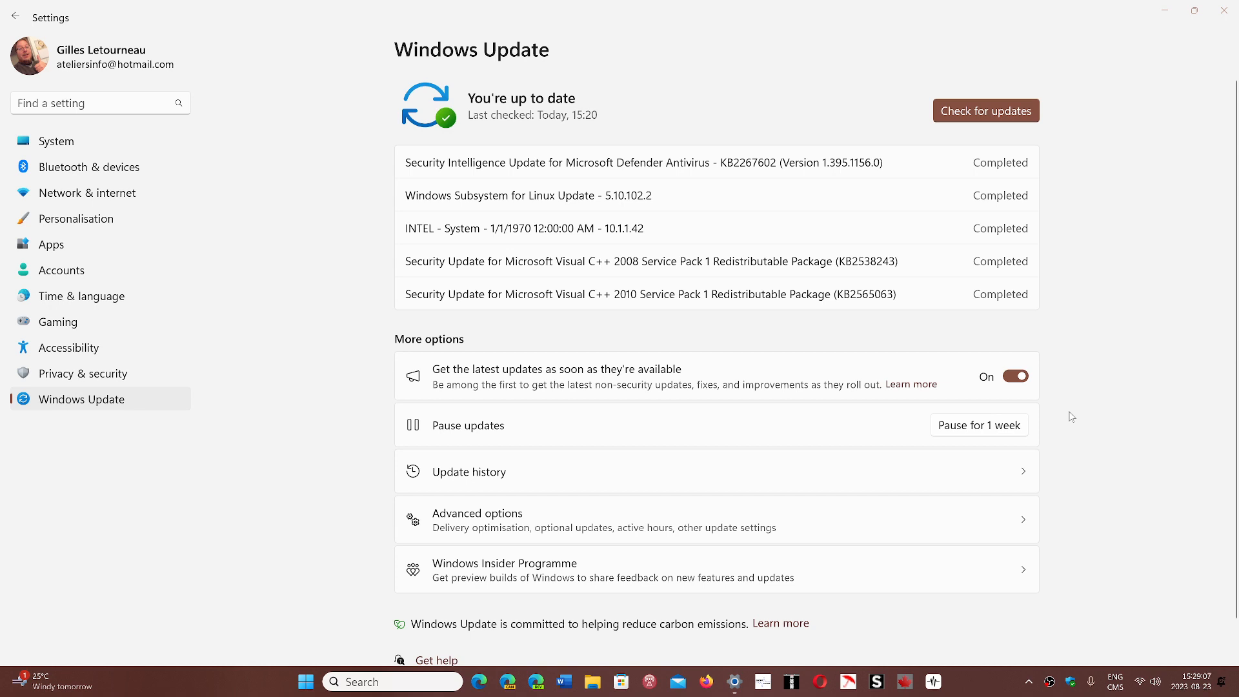
{"action": "mouse_move", "coordinate": [1225, 13]}
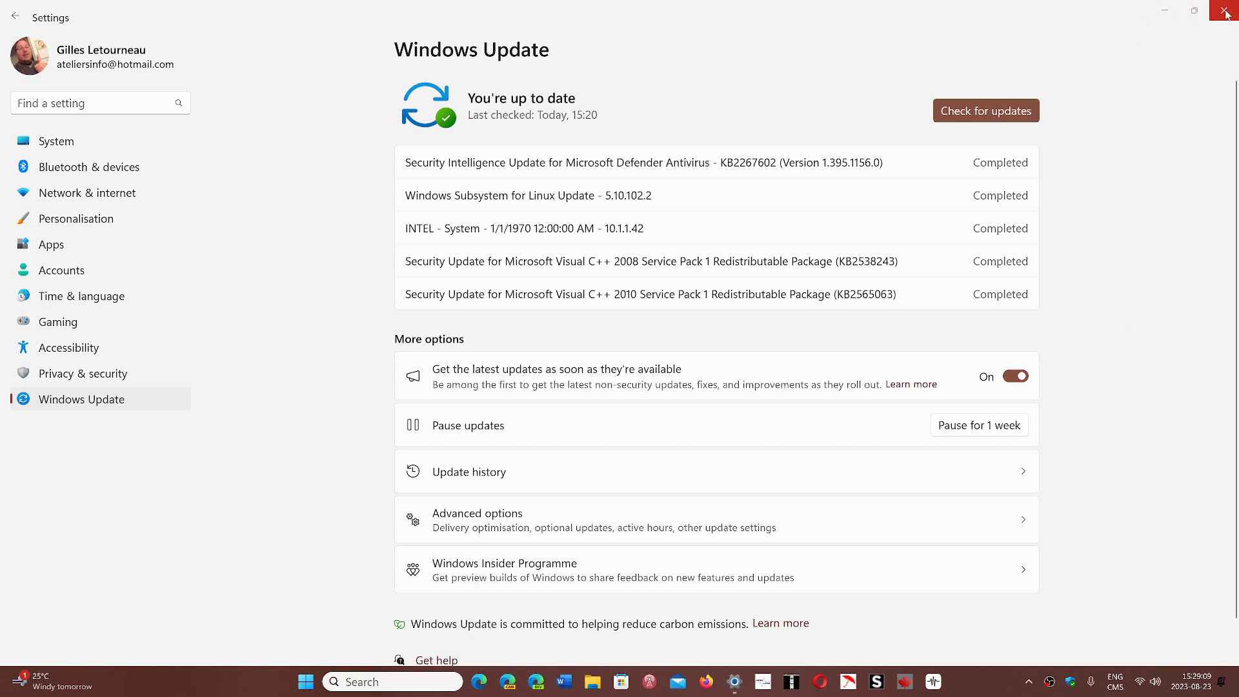
Close the Settings window from Windows Update, returning to the desktop
{"action": "left_click", "coordinate": [1226, 13]}
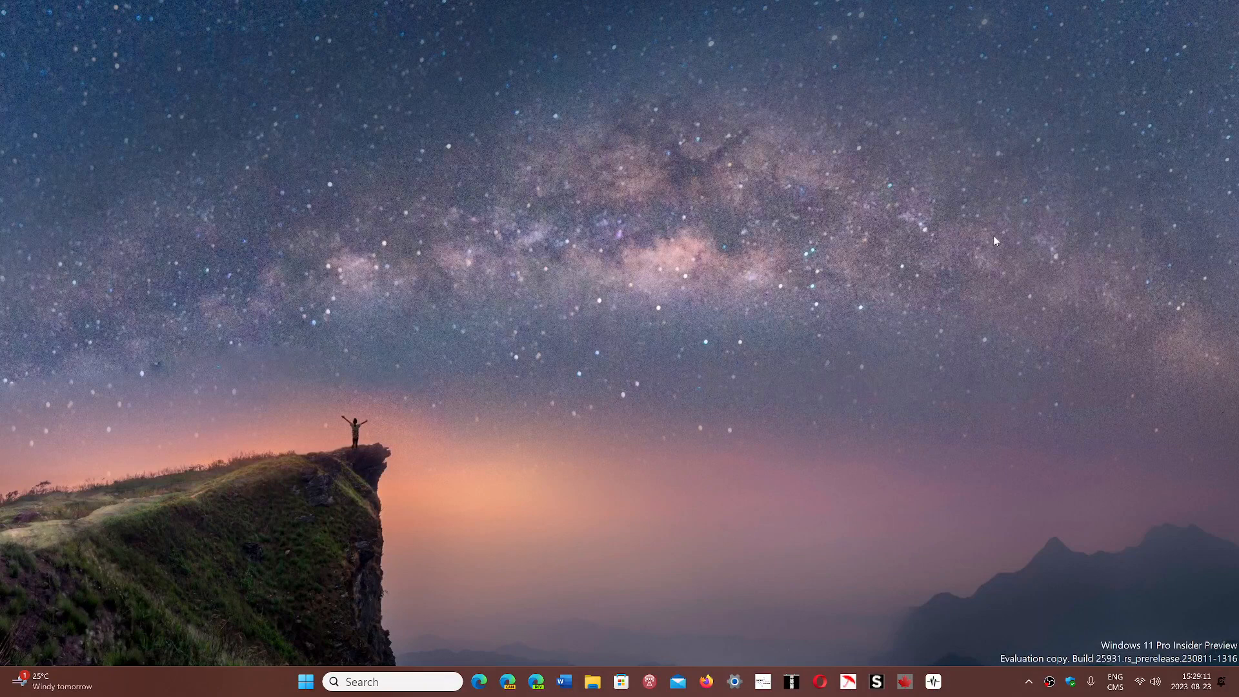